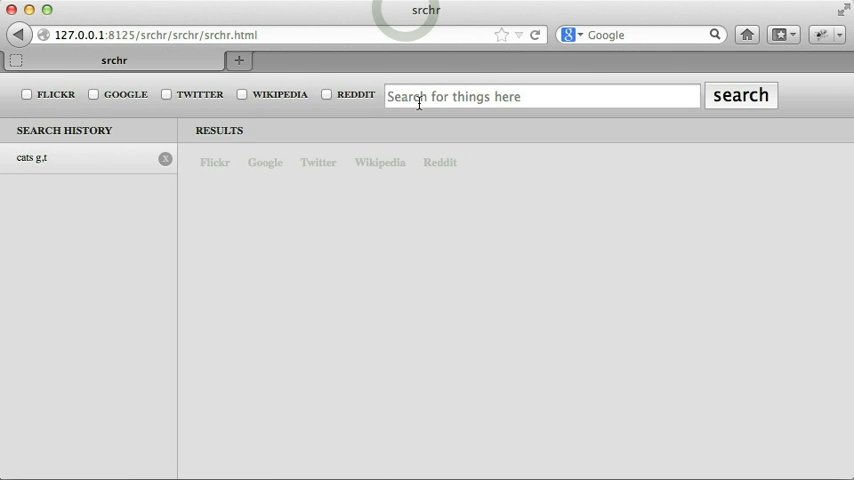
Step: Enter 'dogs' as the search term in the Srchr search field
click(540, 95)
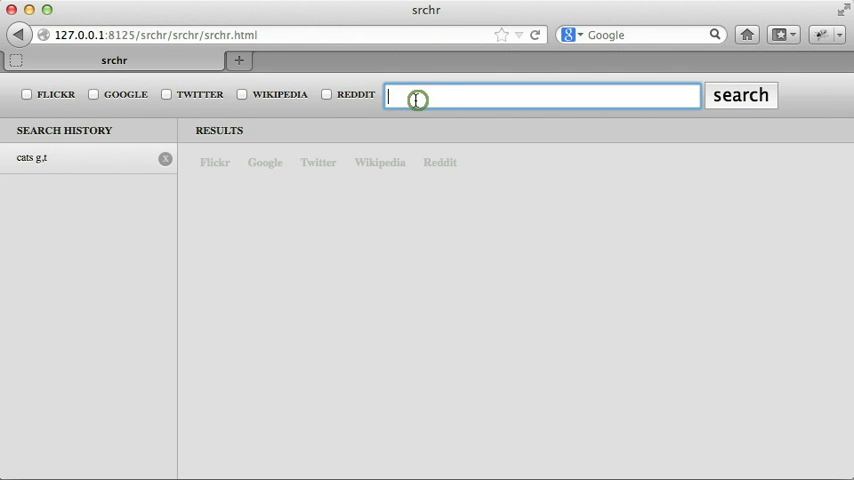
text(dogs)
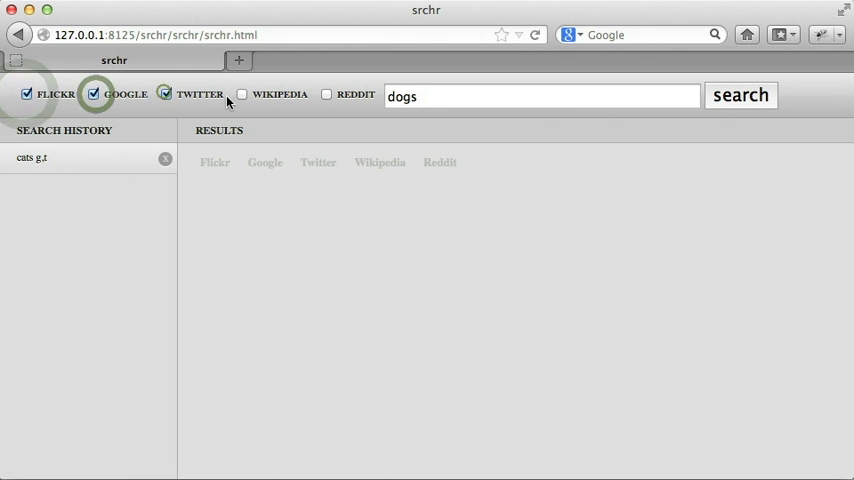
Step: Search 'dogs' with all sources, then view the Google, Wikipedia and Flickr results
click(740, 95)
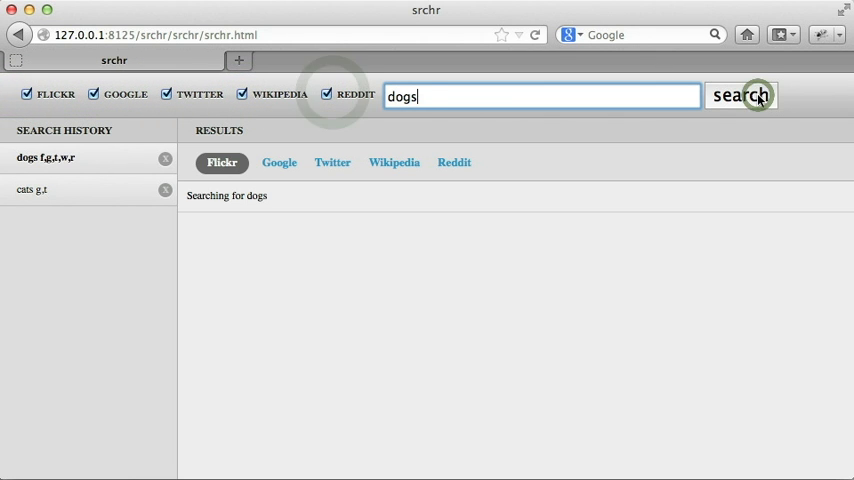
click(279, 162)
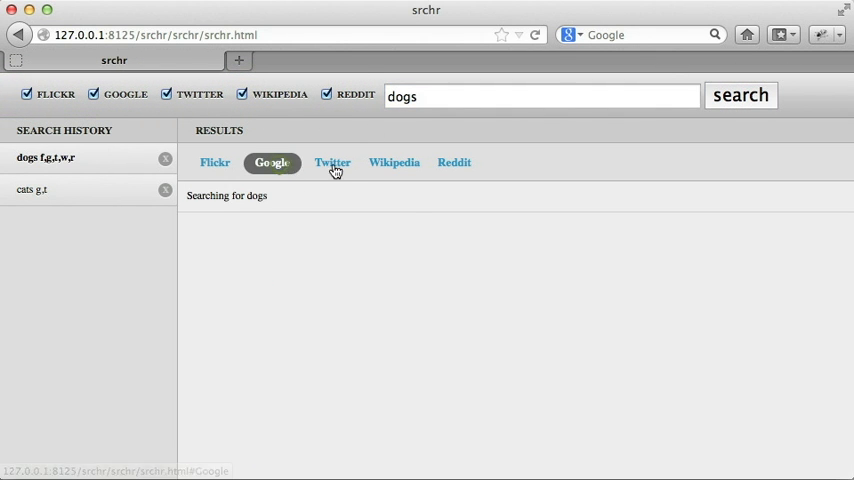
click(394, 162)
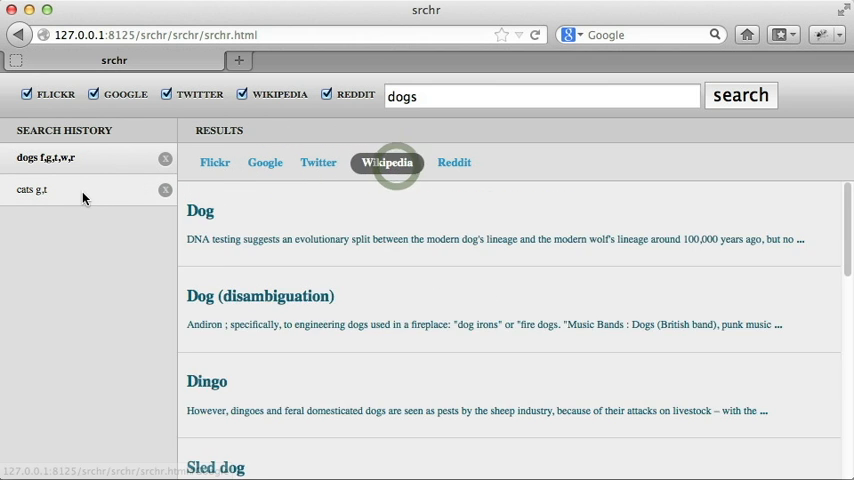
click(214, 162)
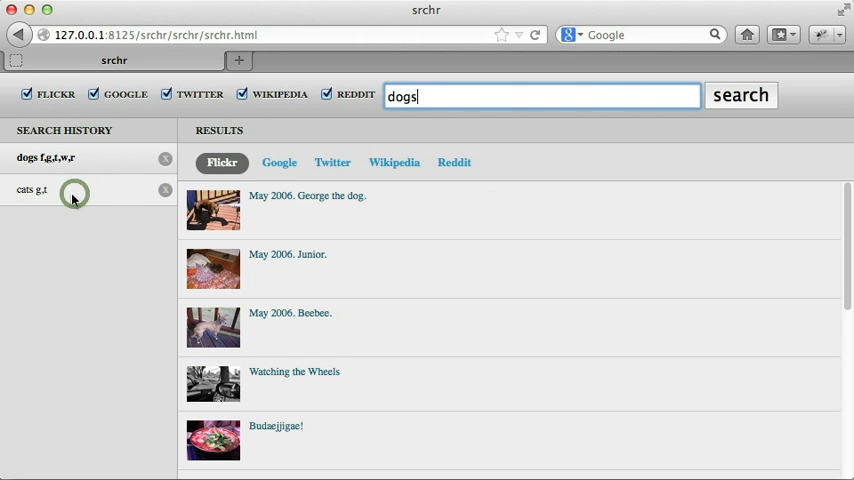
click(31, 190)
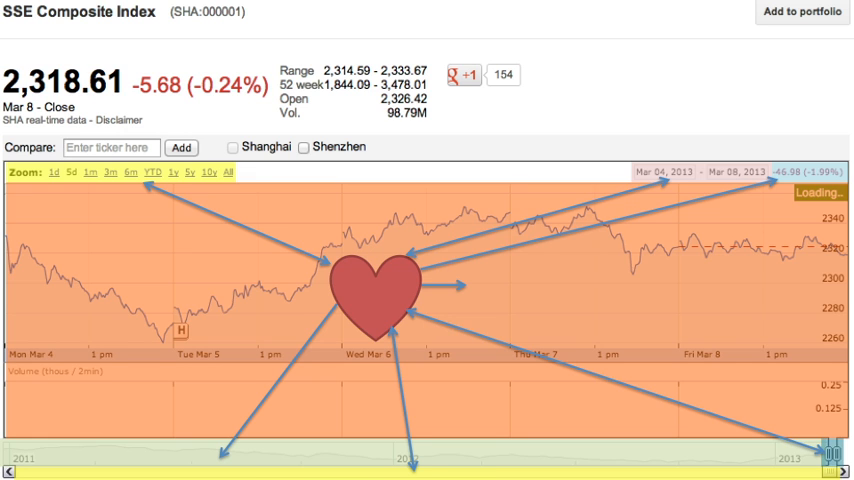
Step: Scroll the slide to reveal the state object with SSE ticker and start/end times
scroll(down, 3)
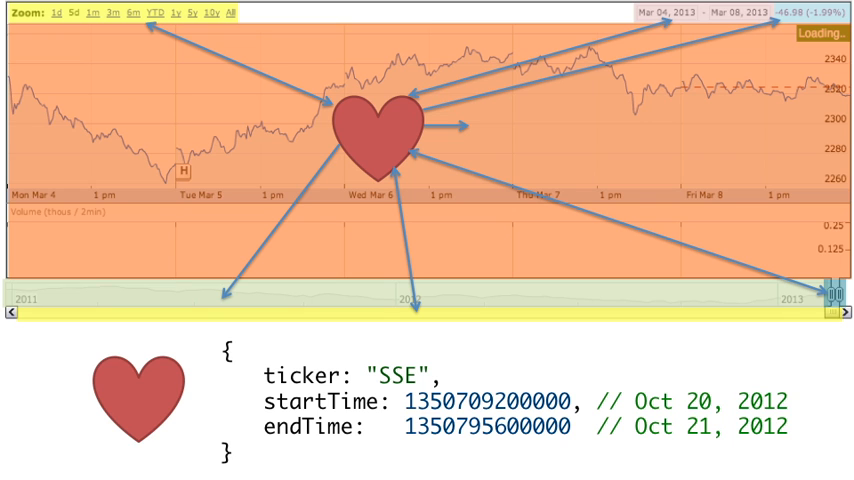